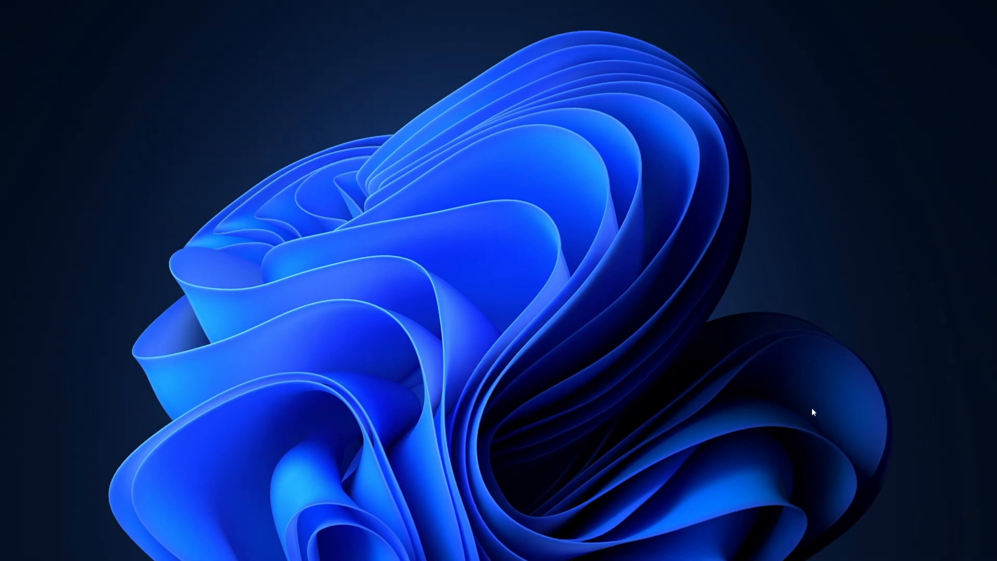
mouse_move(424, 553)
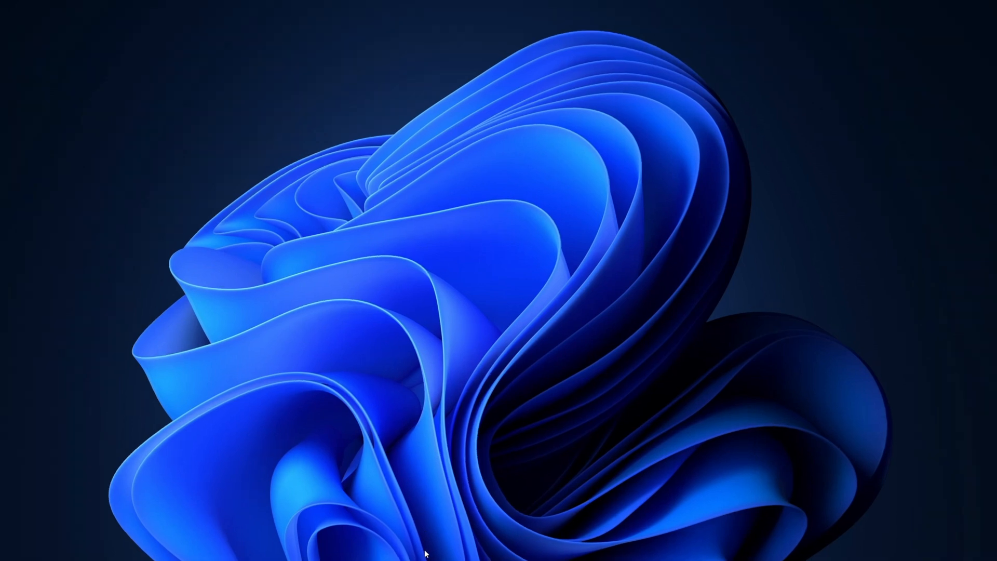
Launch Settings from the Start button's right-click quick link menu.
right_click(386, 549)
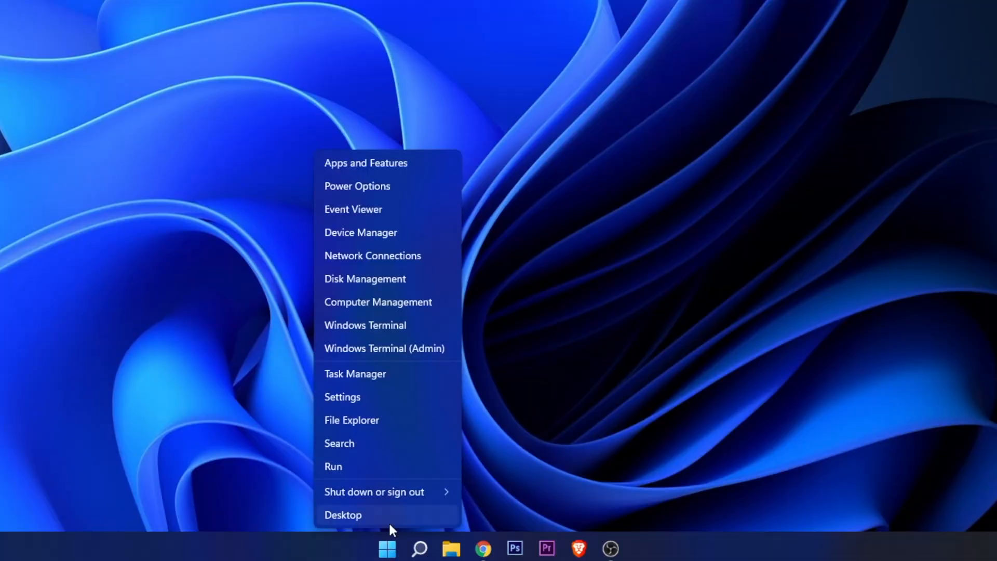
left_click(342, 397)
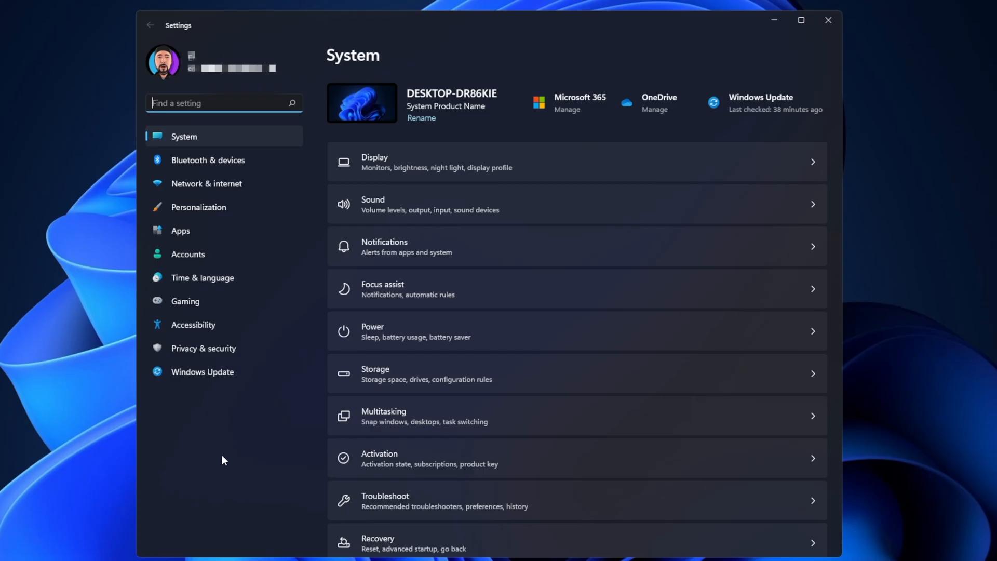
Navigate Windows Update > Advanced options > Delivery Optimization.
left_click(202, 372)
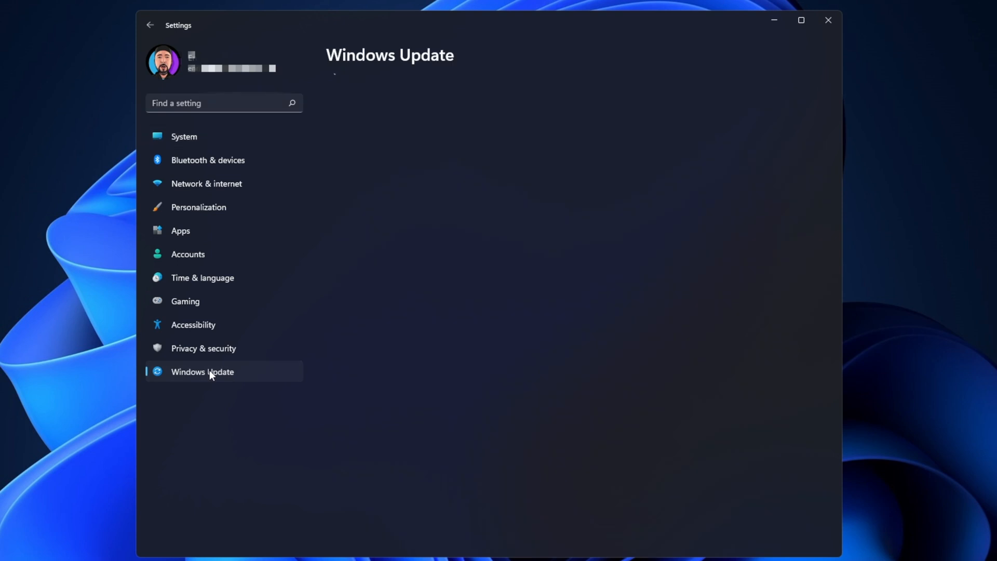
left_click(202, 371)
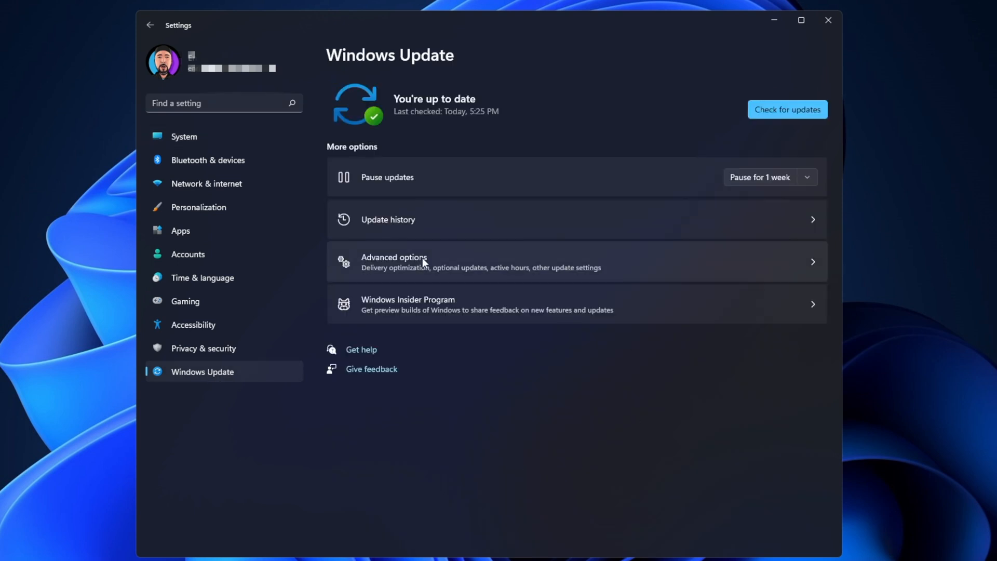
left_click(393, 261)
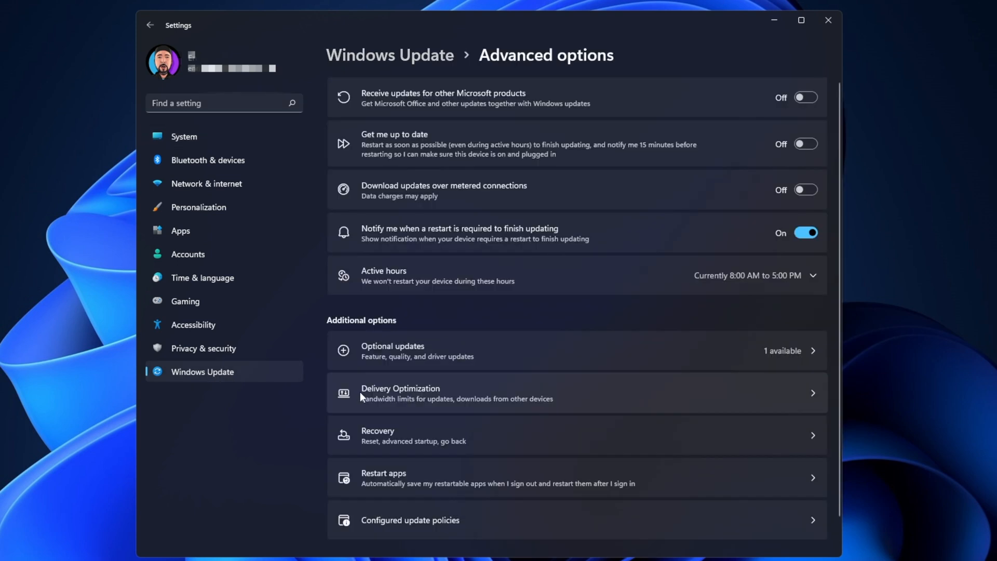
left_click(400, 393)
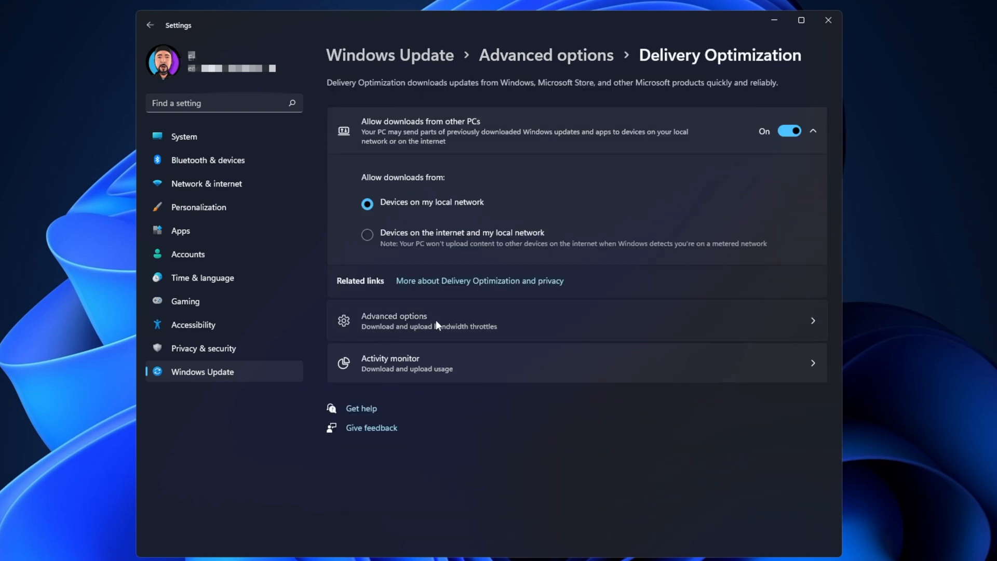
Set the background download limit to 10% of measured bandwidth in Delivery Optimization's advanced options.
left_click(395, 320)
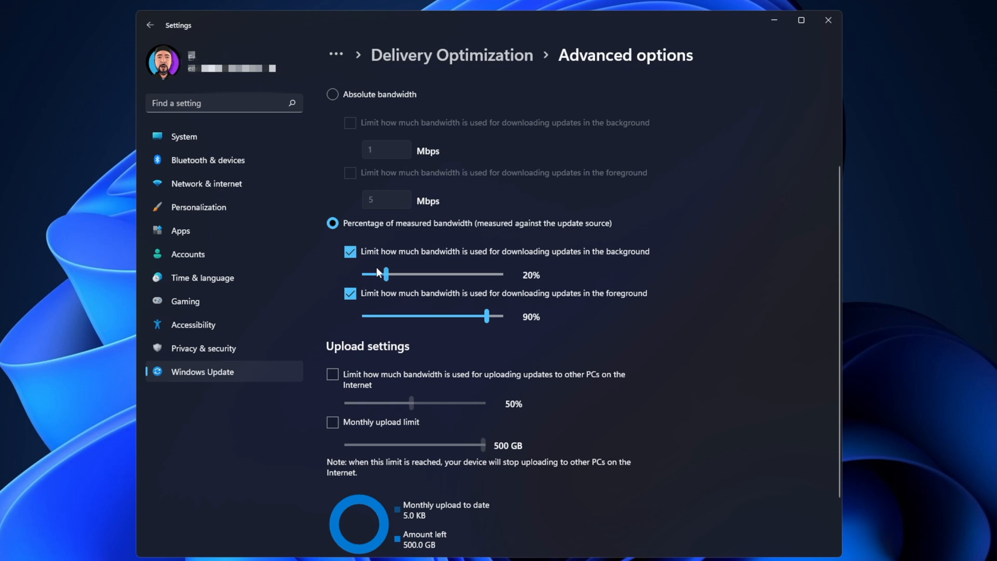
left_click_drag(385, 274, 369, 274)
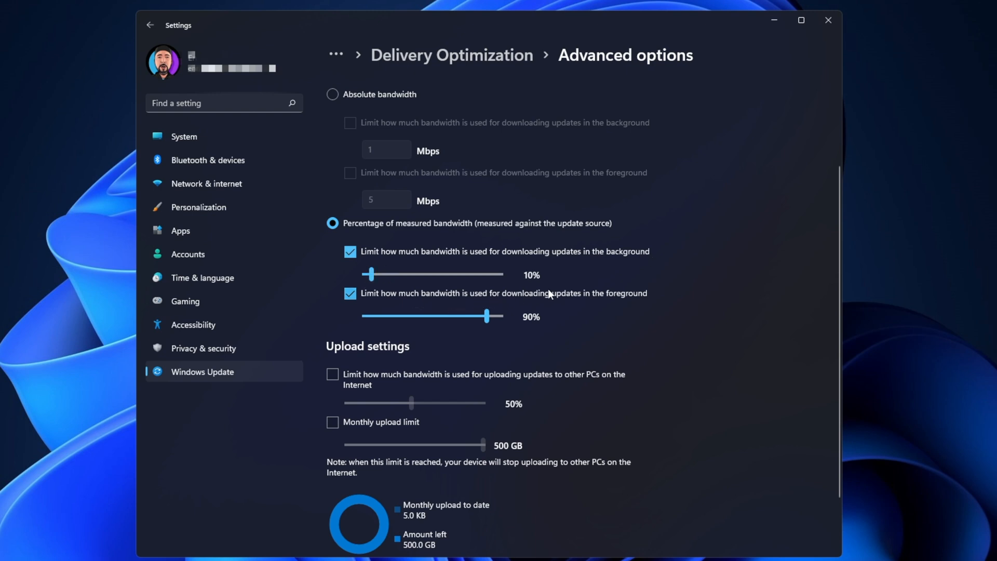
mouse_move(640, 304)
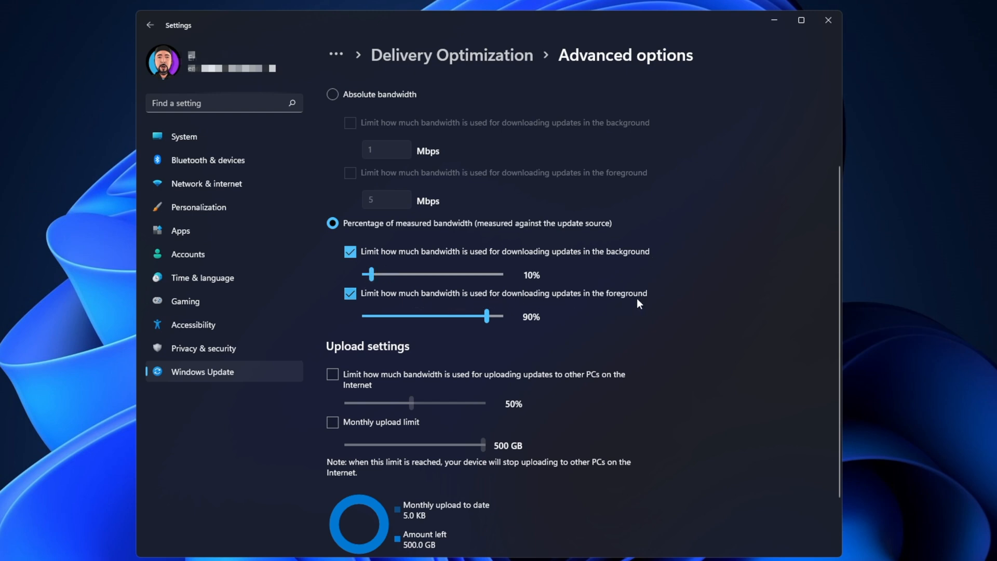
mouse_move(654, 251)
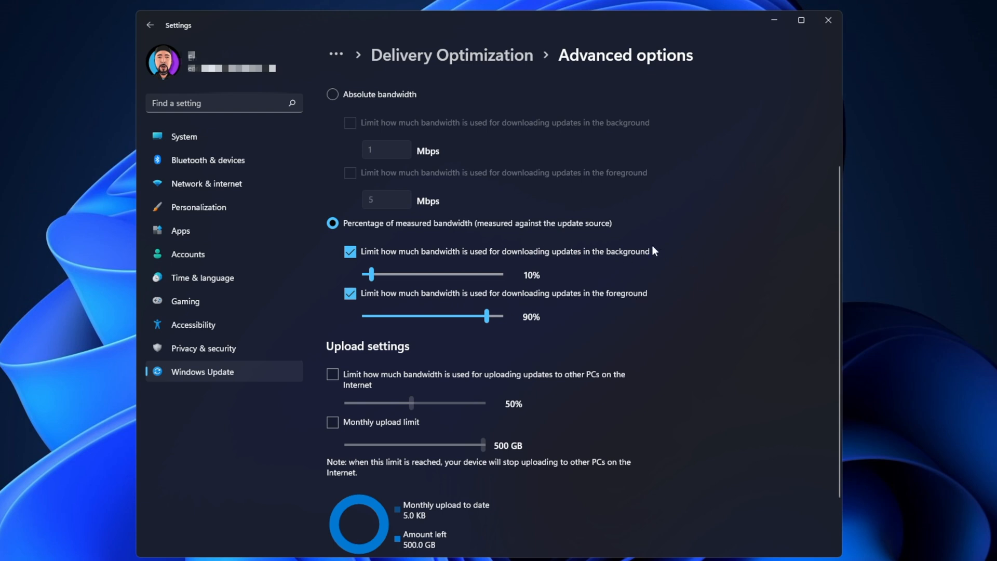
mouse_move(622, 299)
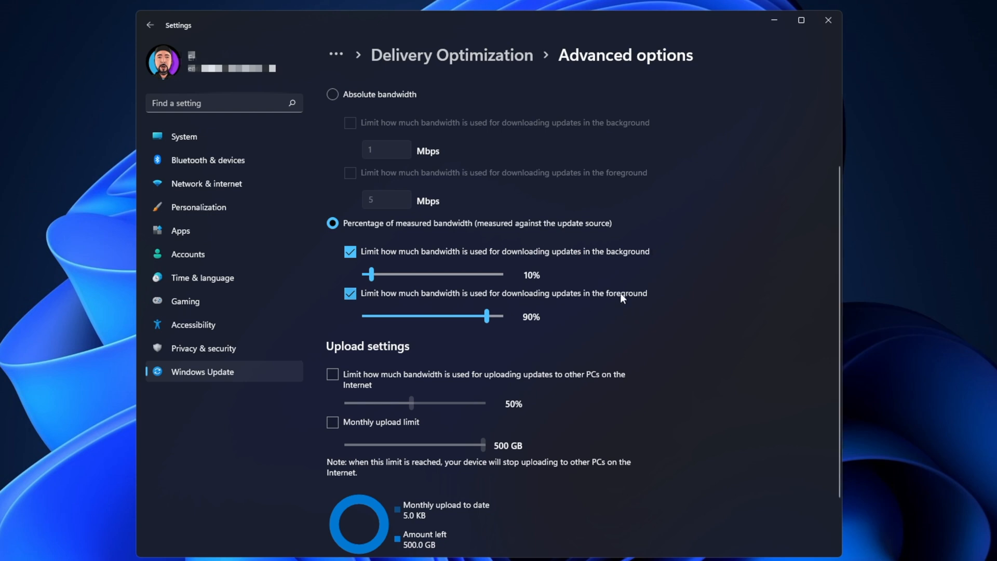
mouse_move(580, 314)
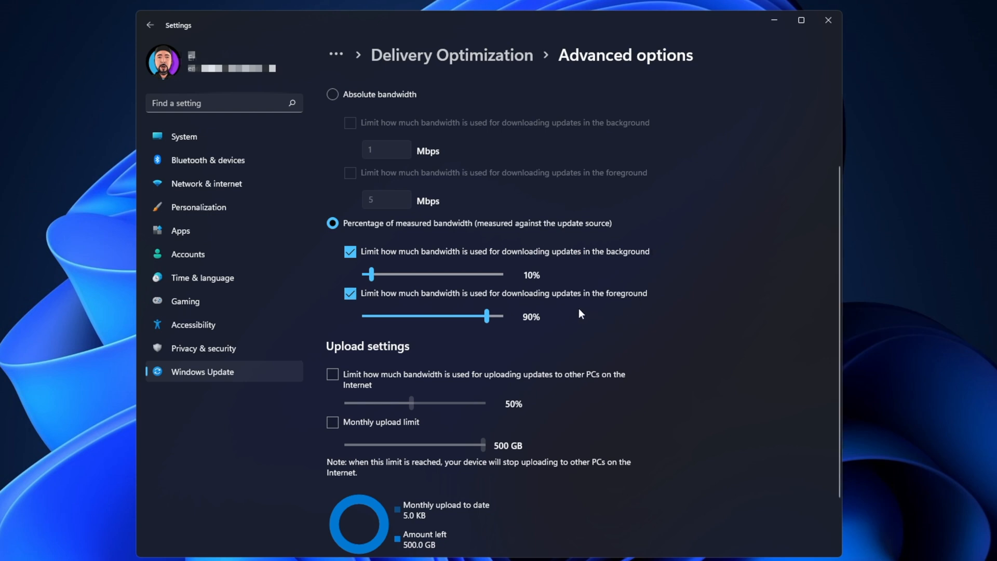
mouse_move(584, 298)
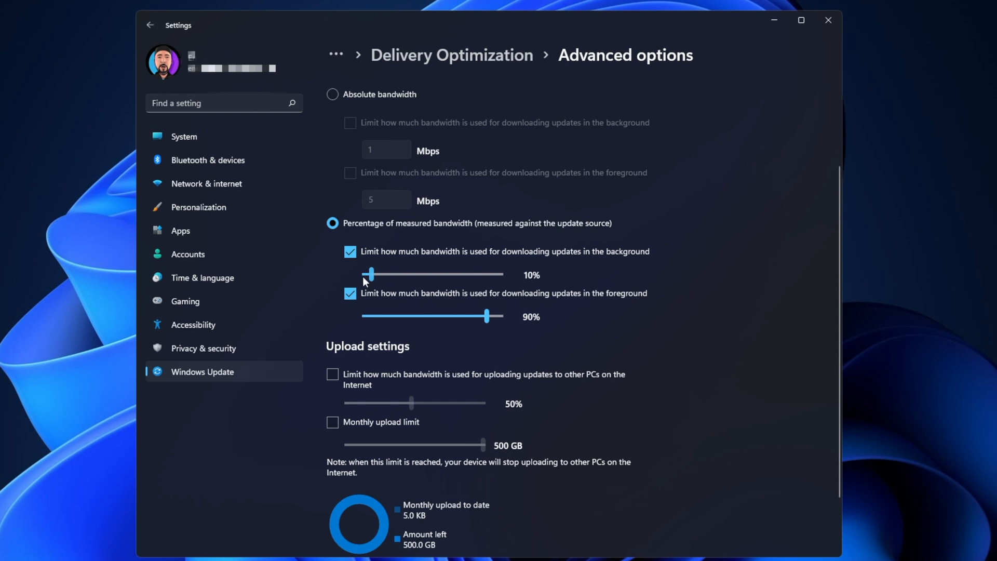
left_click_drag(369, 275, 364, 275)
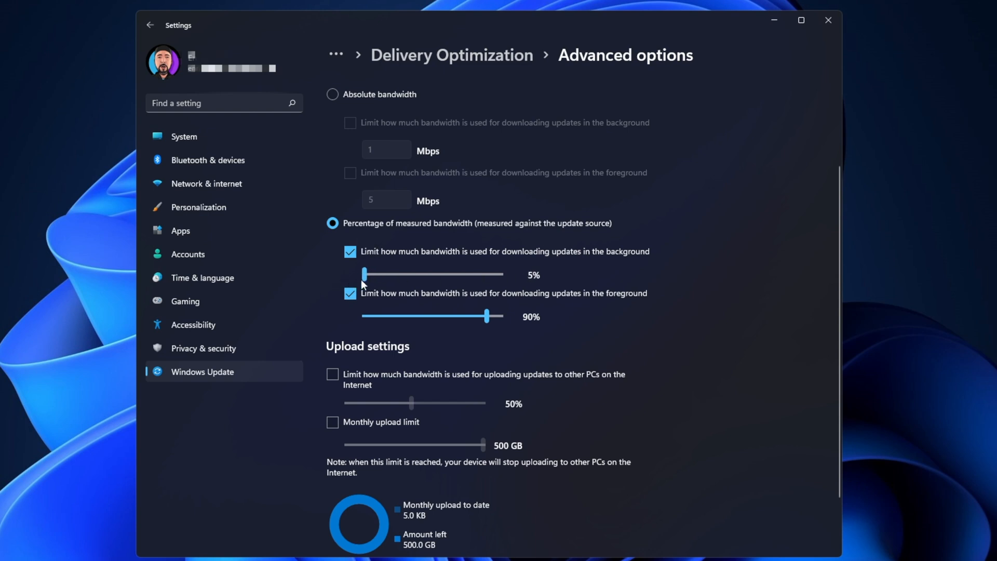
left_click_drag(363, 274, 373, 274)
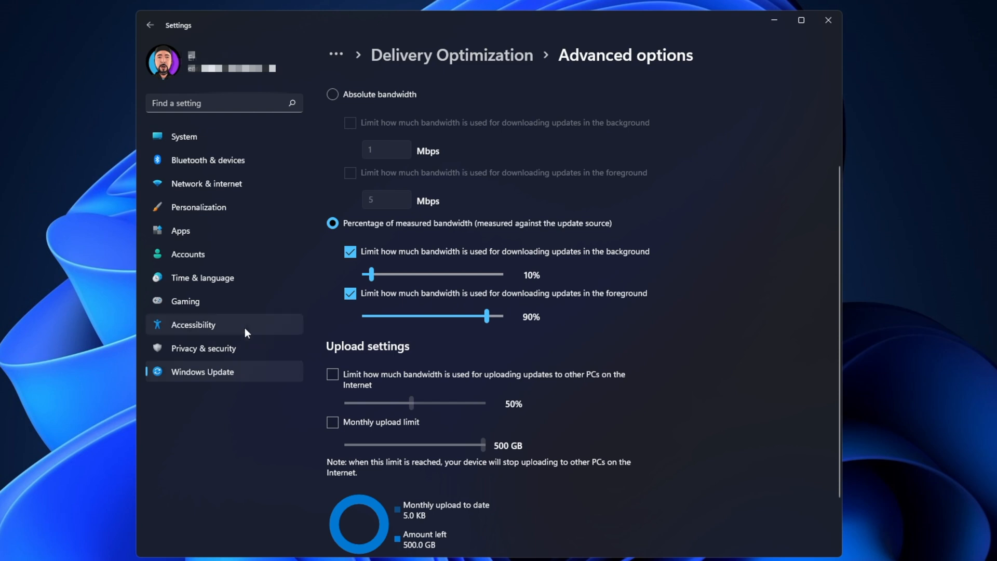
mouse_move(223, 183)
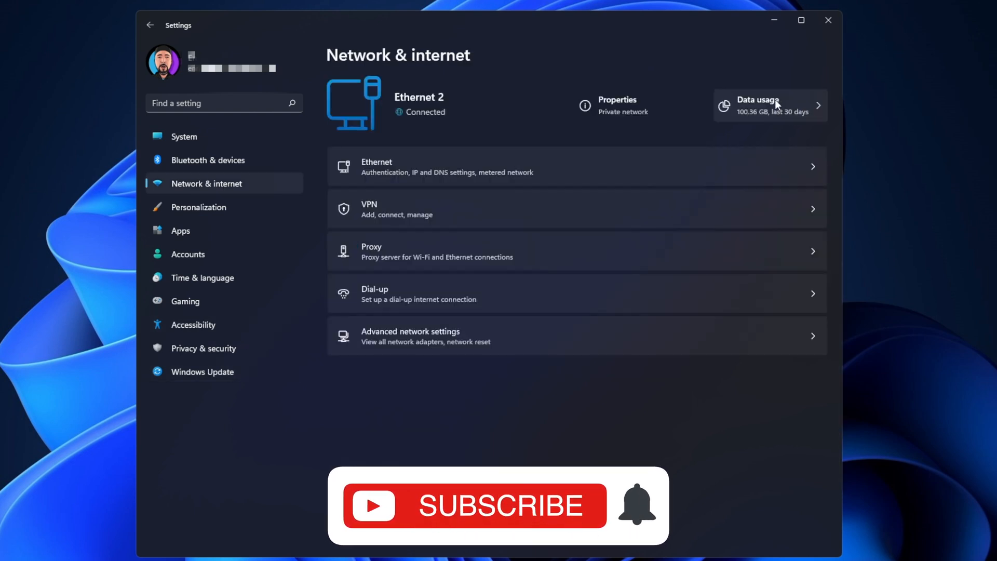
Open the Data usage page to view 30-day per-app usage for Ethernet 2.
left_click(757, 104)
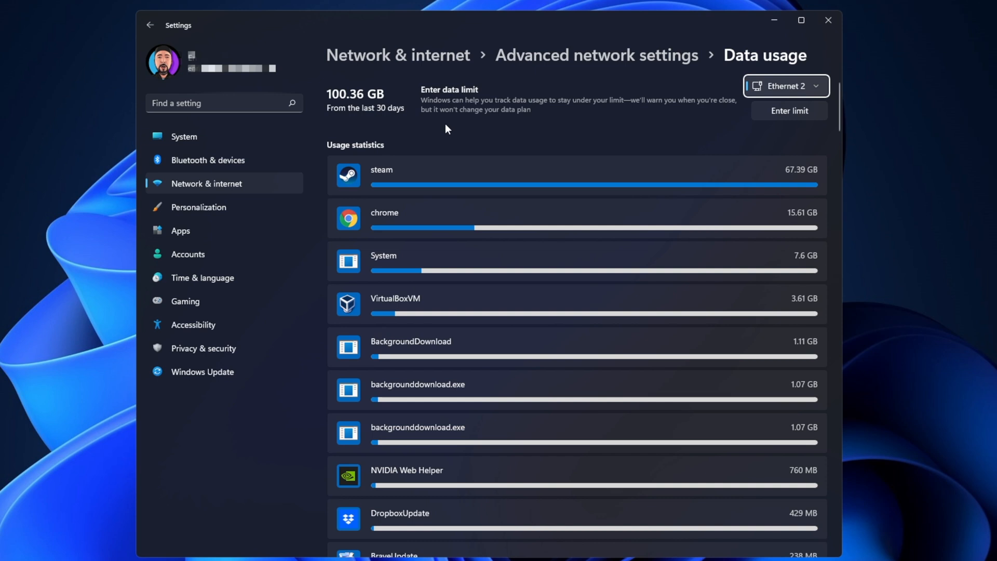
mouse_move(389, 295)
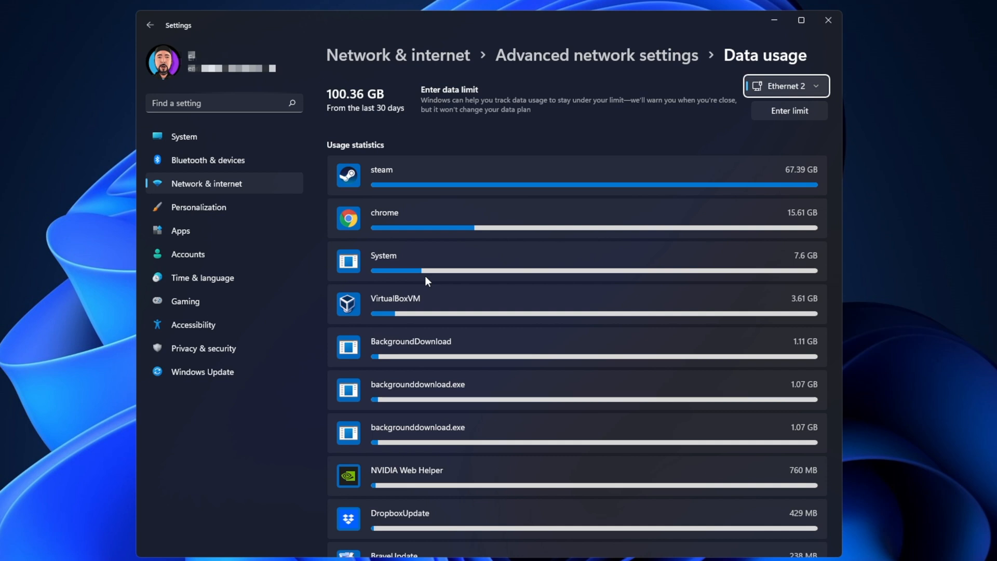
mouse_move(587, 196)
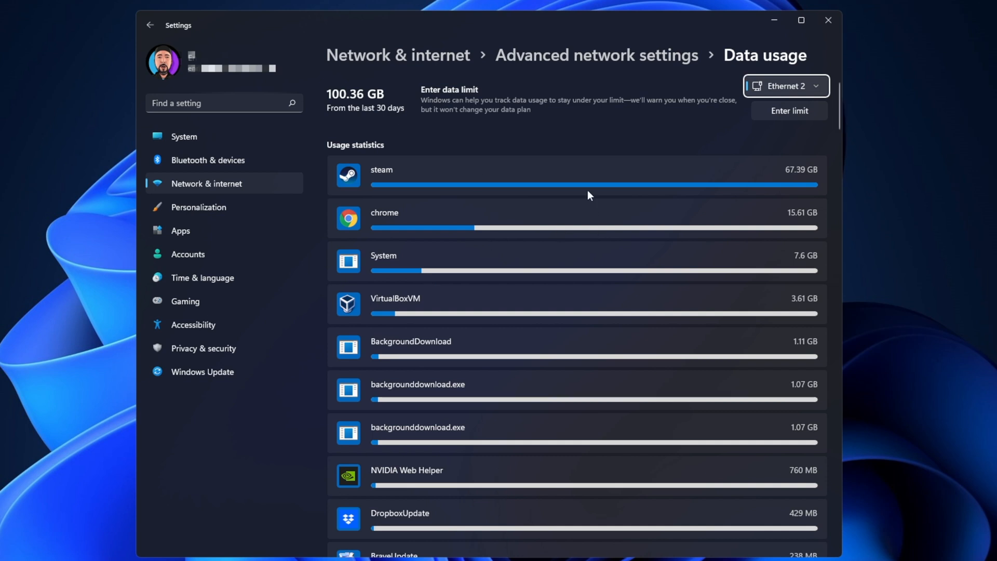
mouse_move(470, 108)
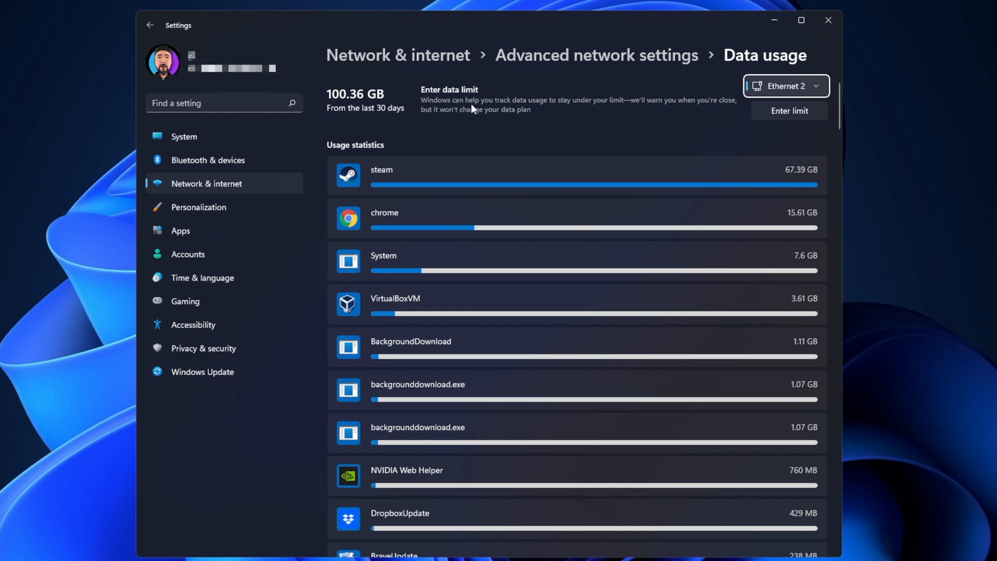
mouse_move(550, 116)
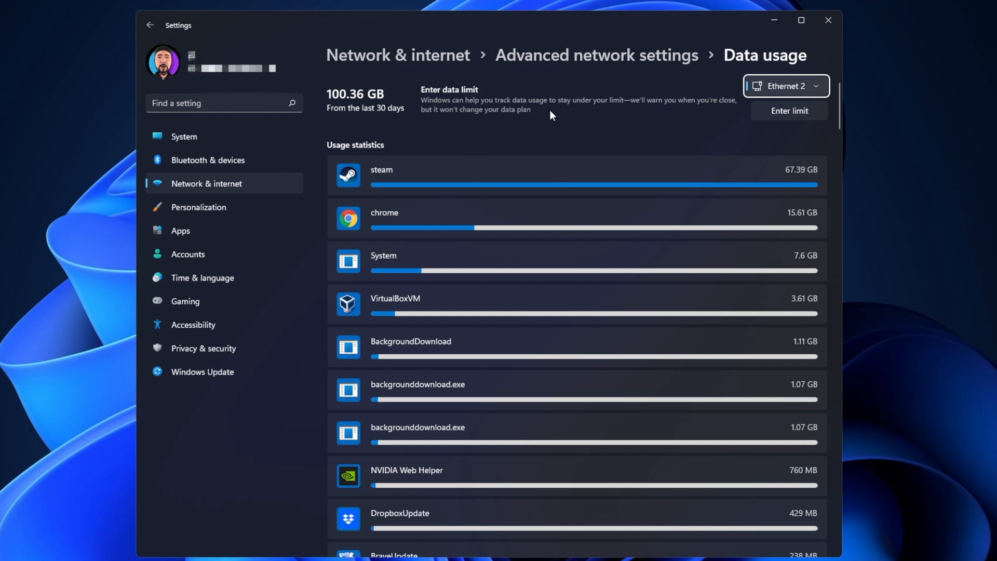
mouse_move(549, 329)
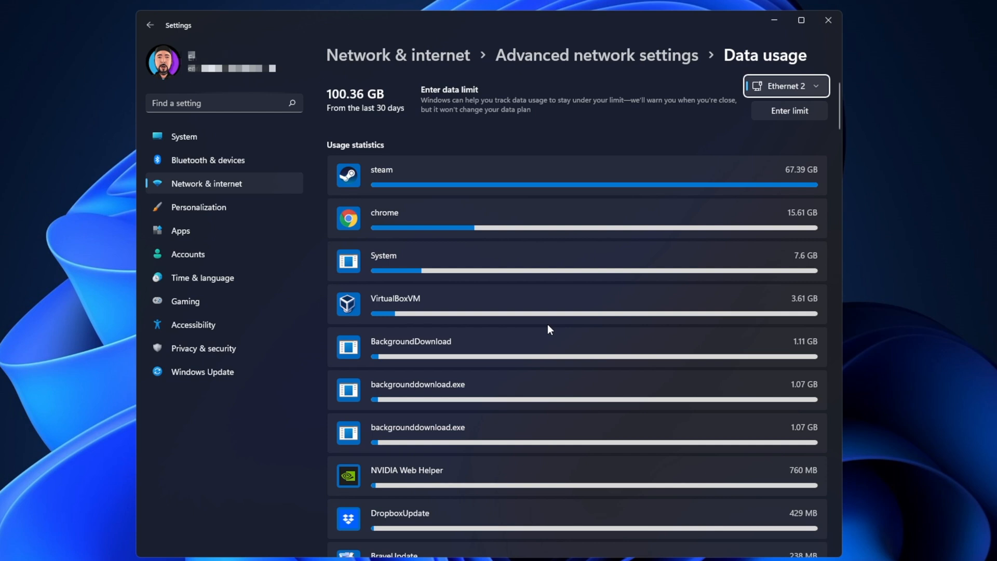
mouse_move(562, 325)
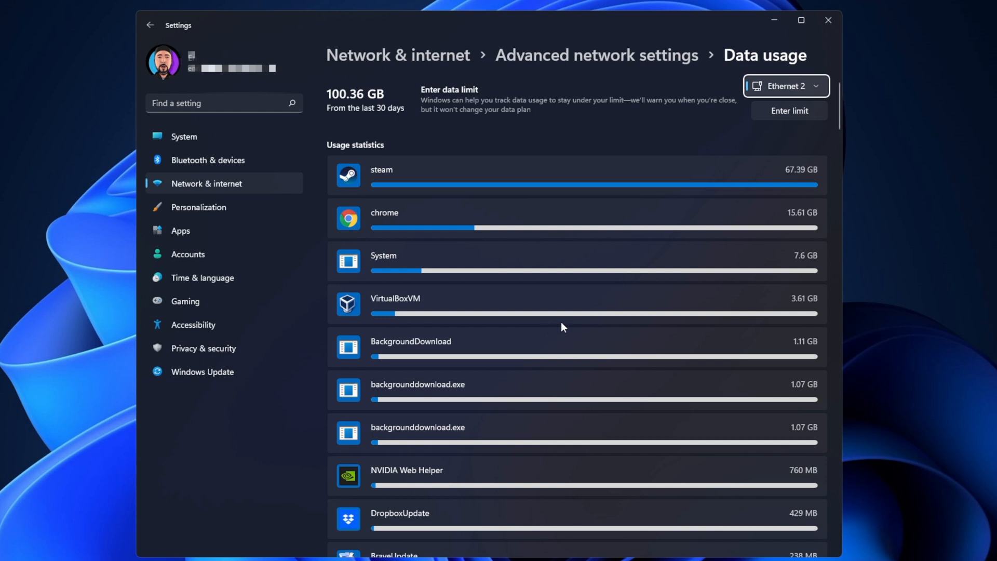
mouse_move(644, 124)
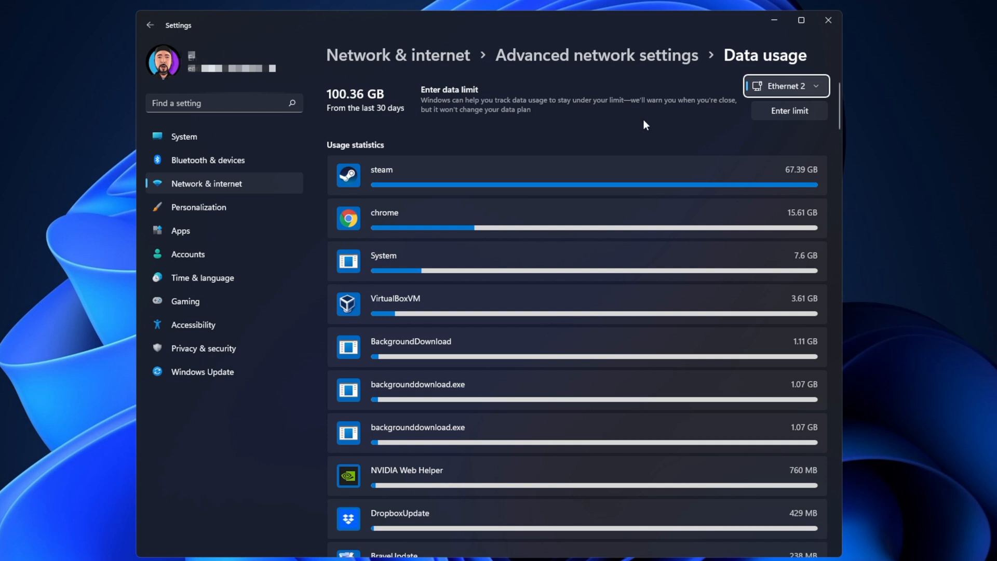
mouse_move(469, 134)
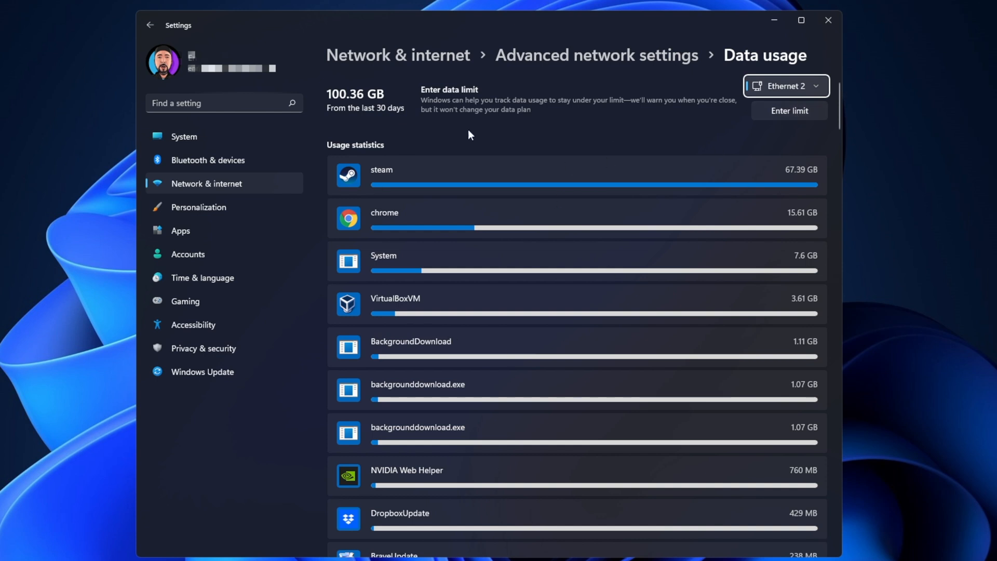
mouse_move(534, 275)
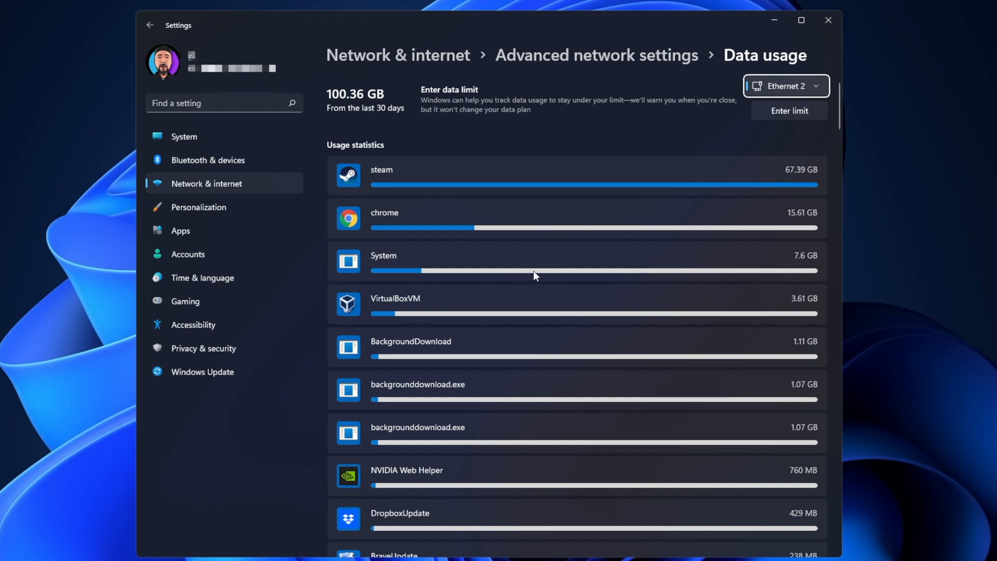
mouse_move(318, 439)
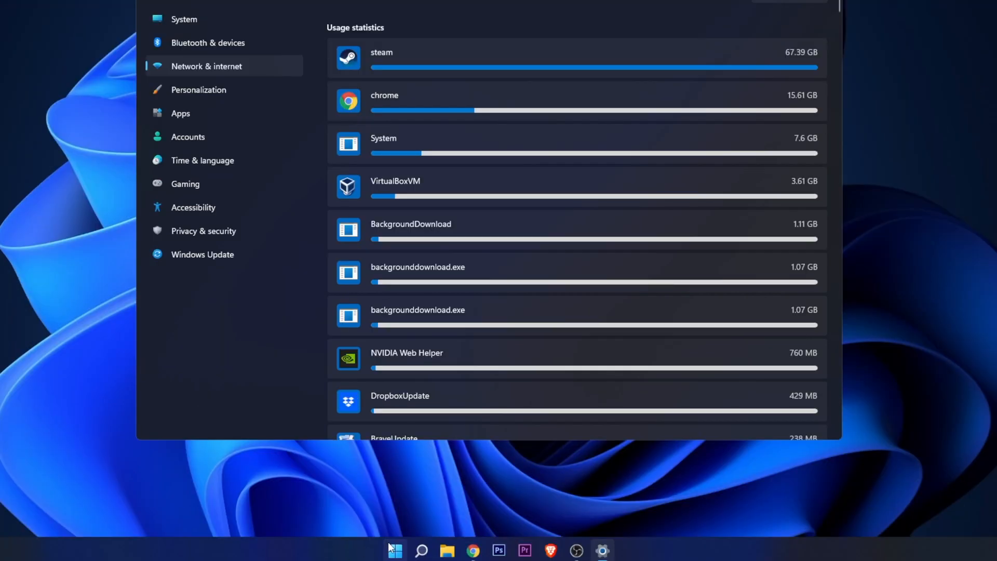
right_click(394, 550)
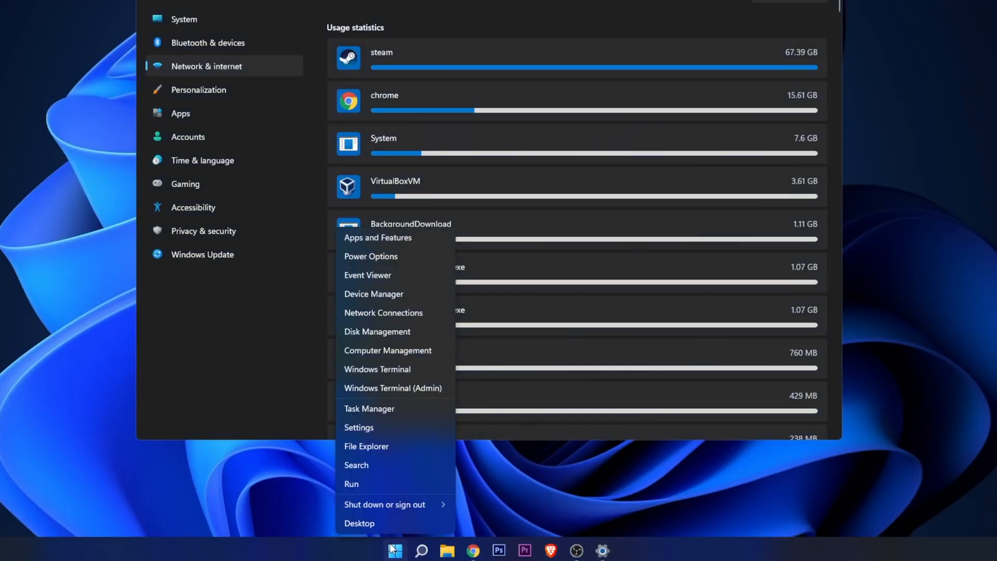
left_click(369, 409)
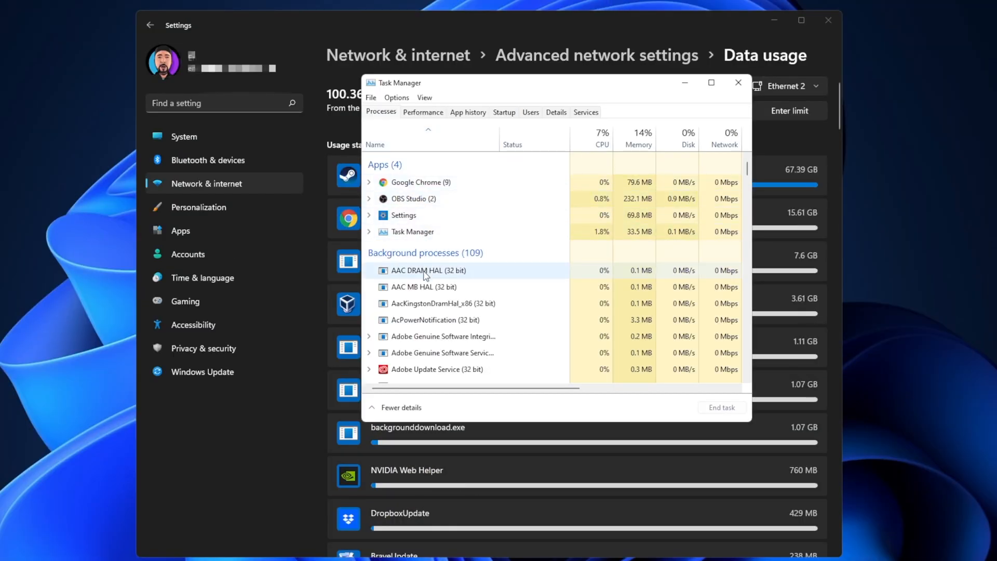
mouse_move(443, 311)
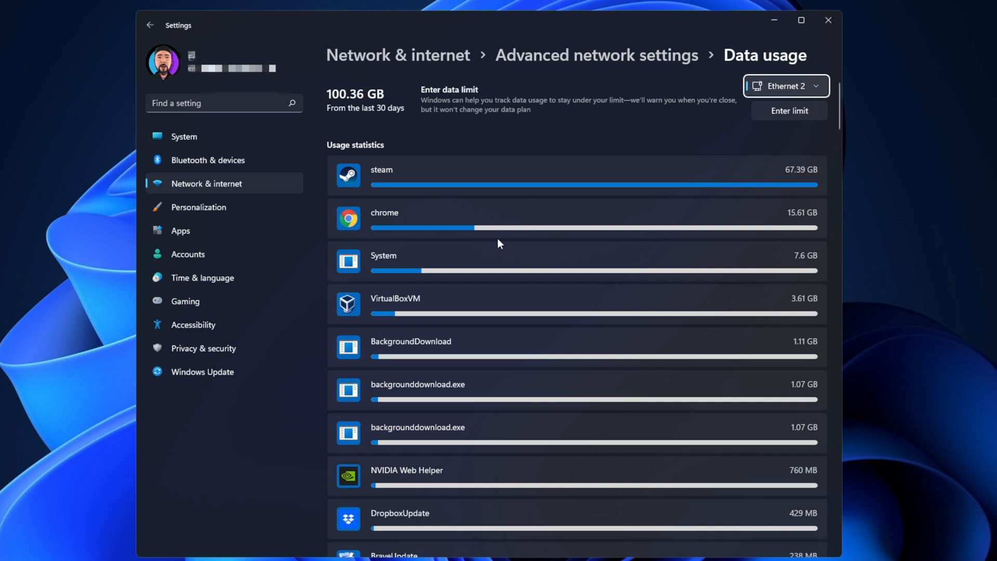
mouse_move(357, 119)
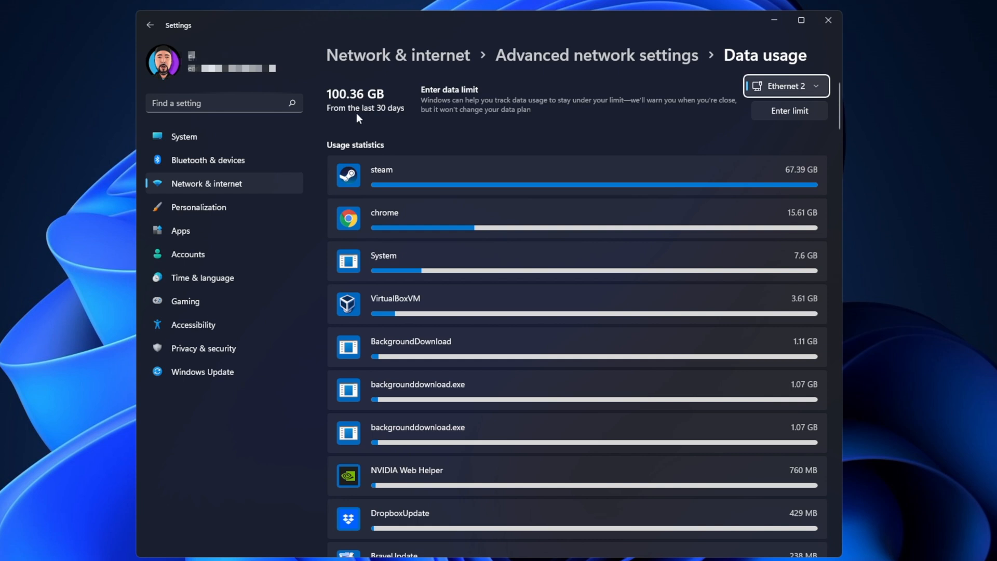
mouse_move(360, 119)
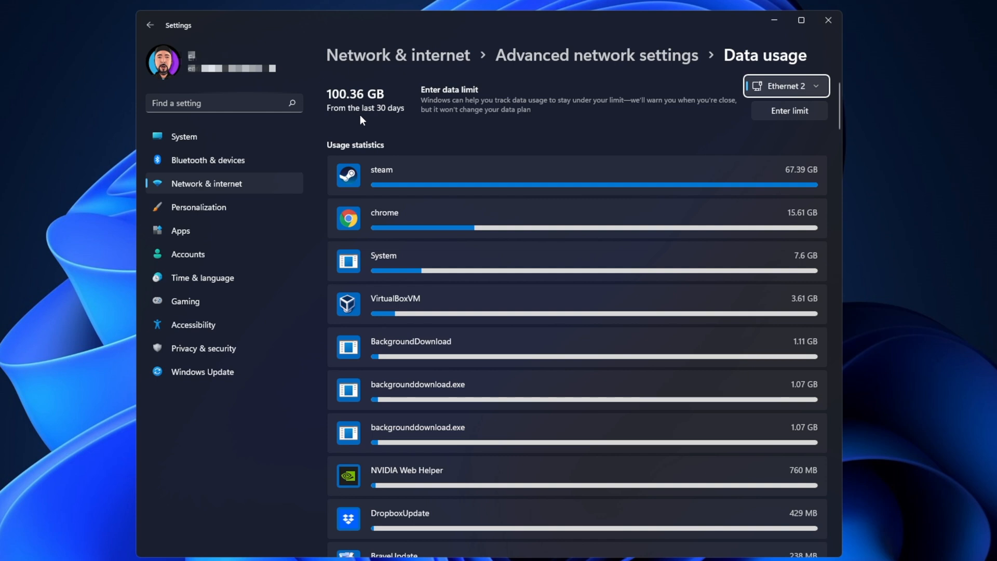
mouse_move(206, 193)
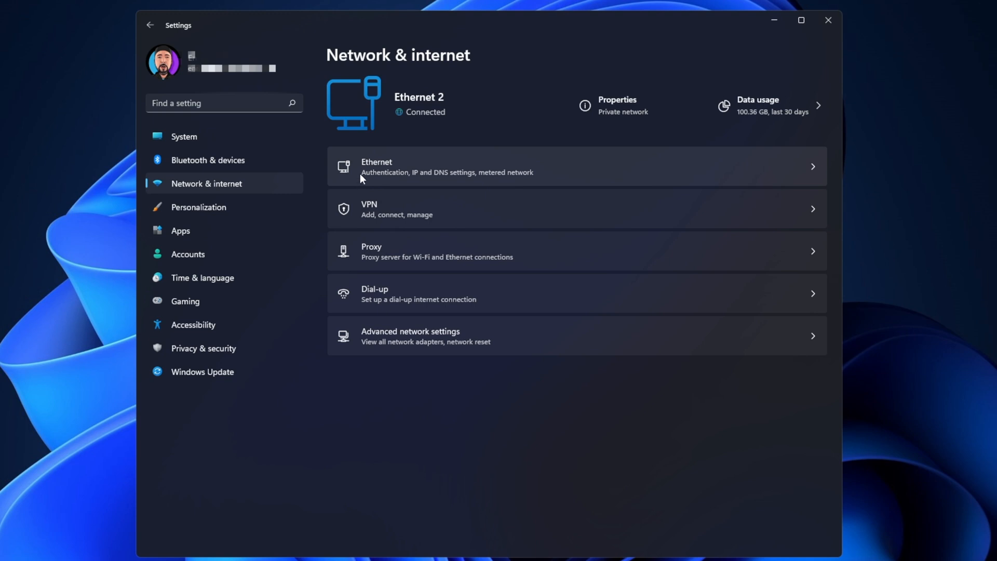
mouse_move(425, 173)
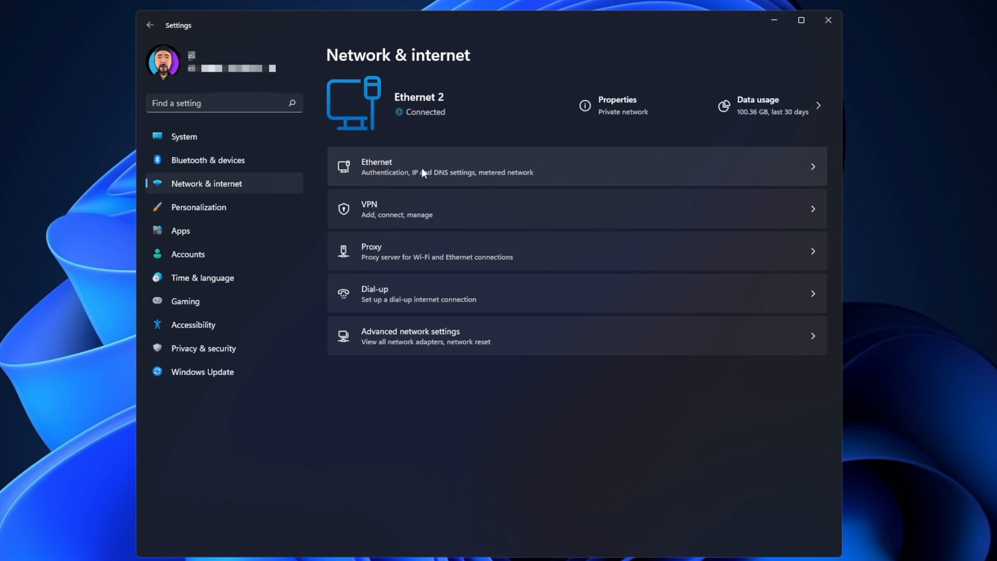
mouse_move(386, 170)
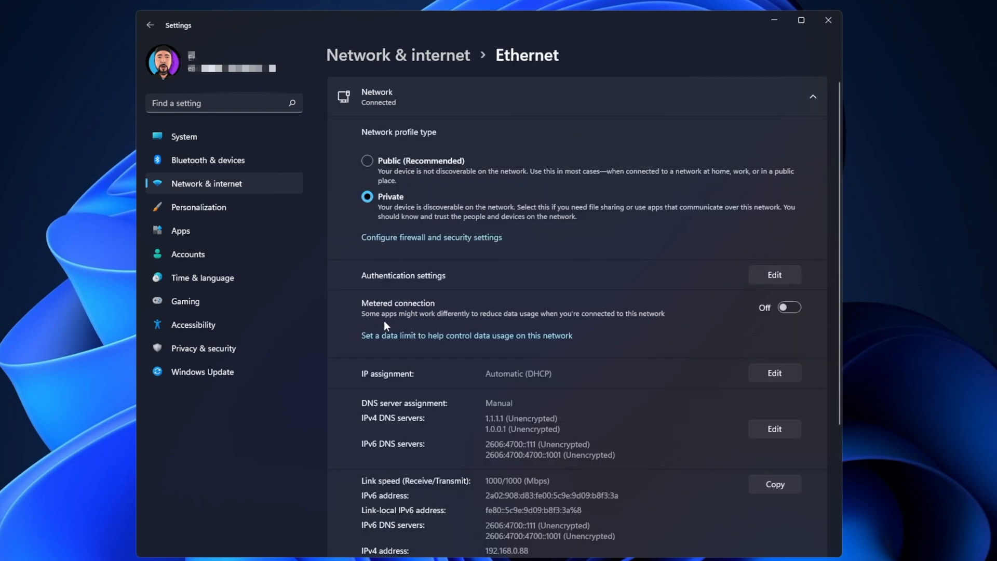
mouse_move(430, 314)
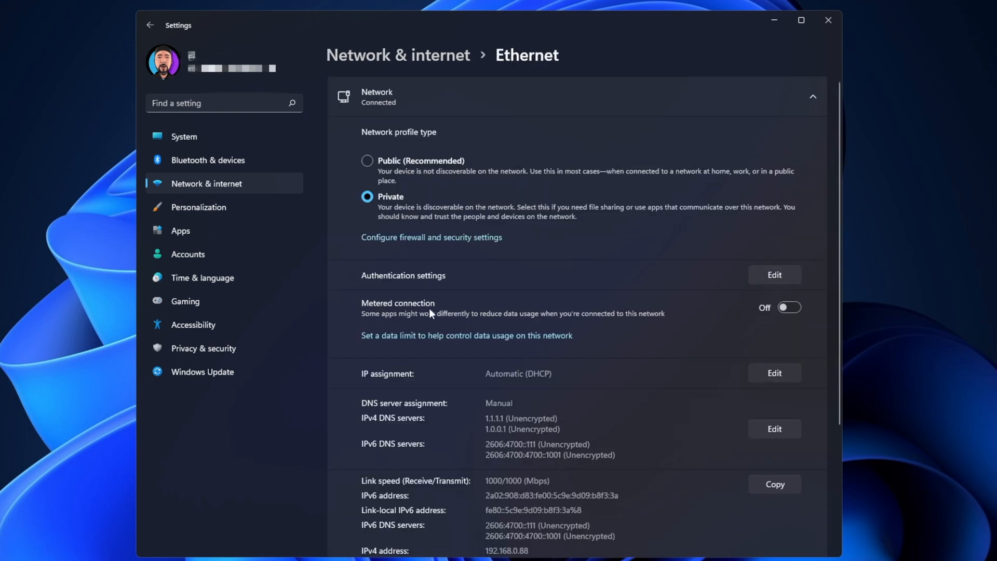
mouse_move(455, 316)
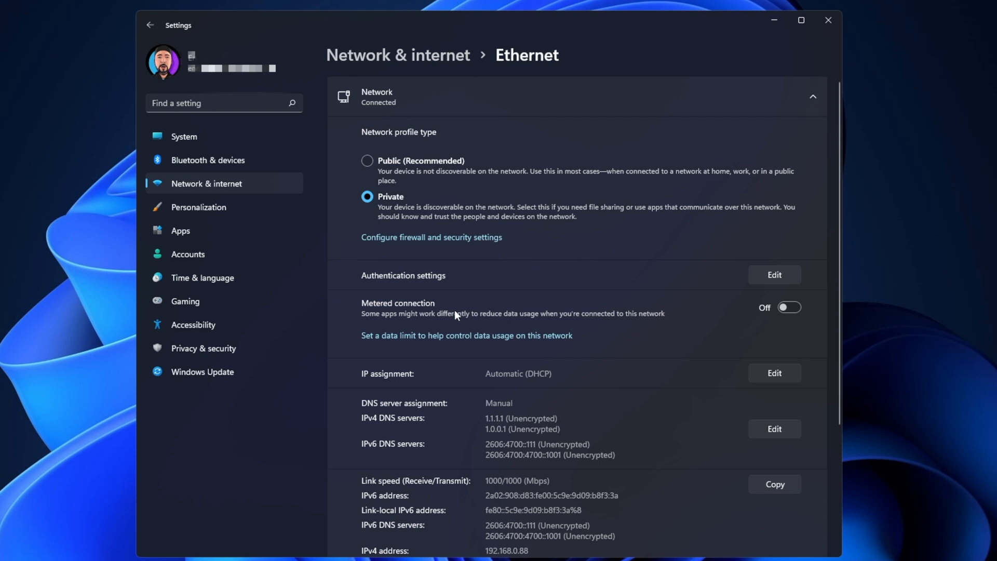
mouse_move(758, 322)
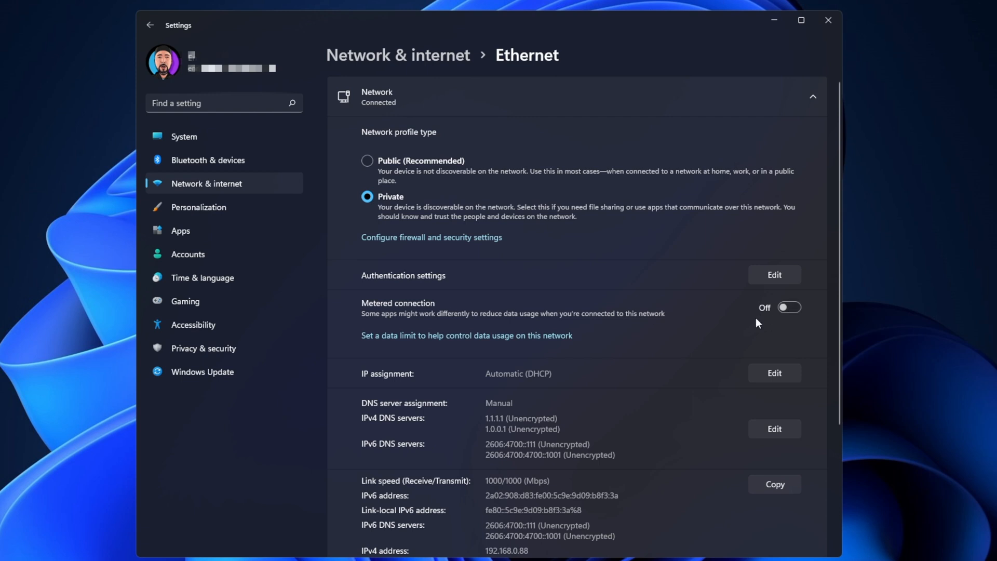
mouse_move(947, 322)
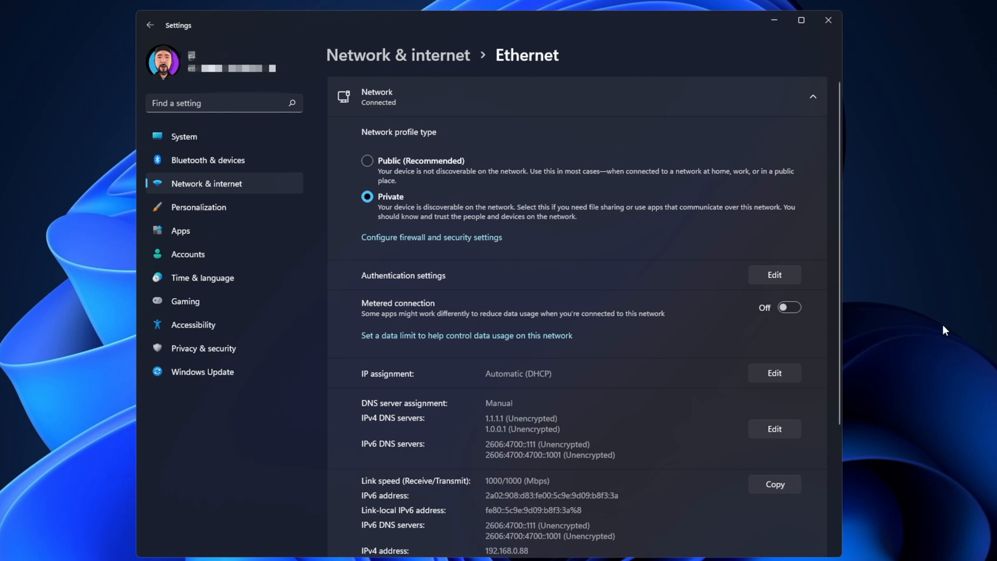
mouse_move(886, 121)
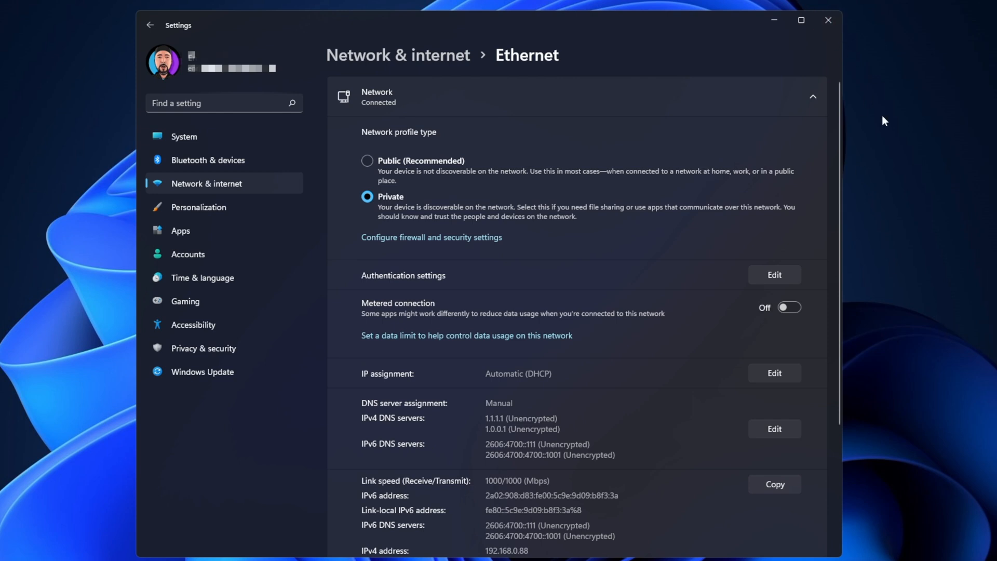